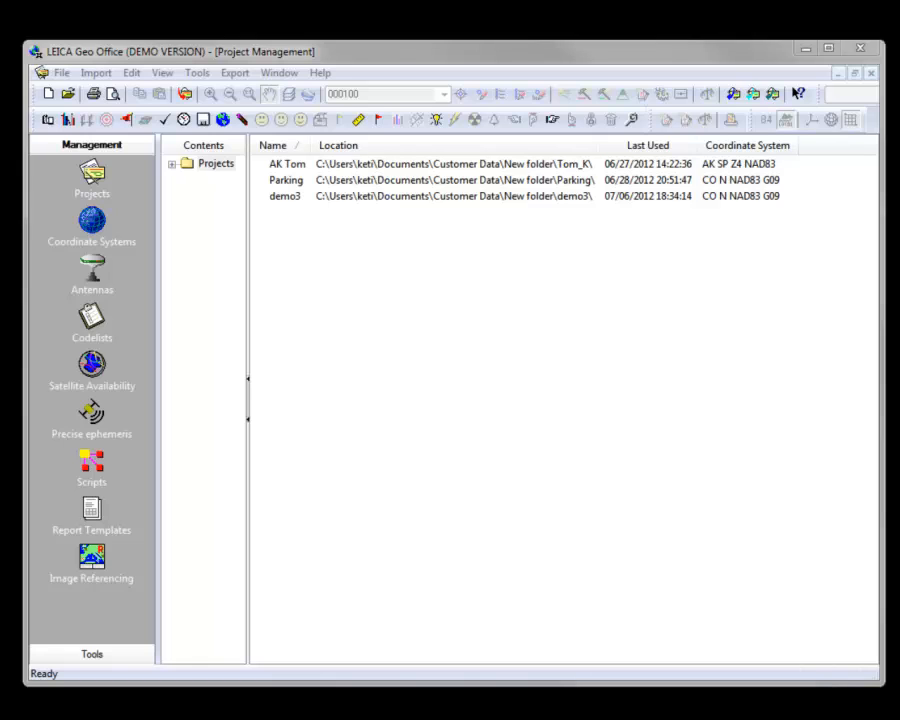
mouse_move(616, 616)
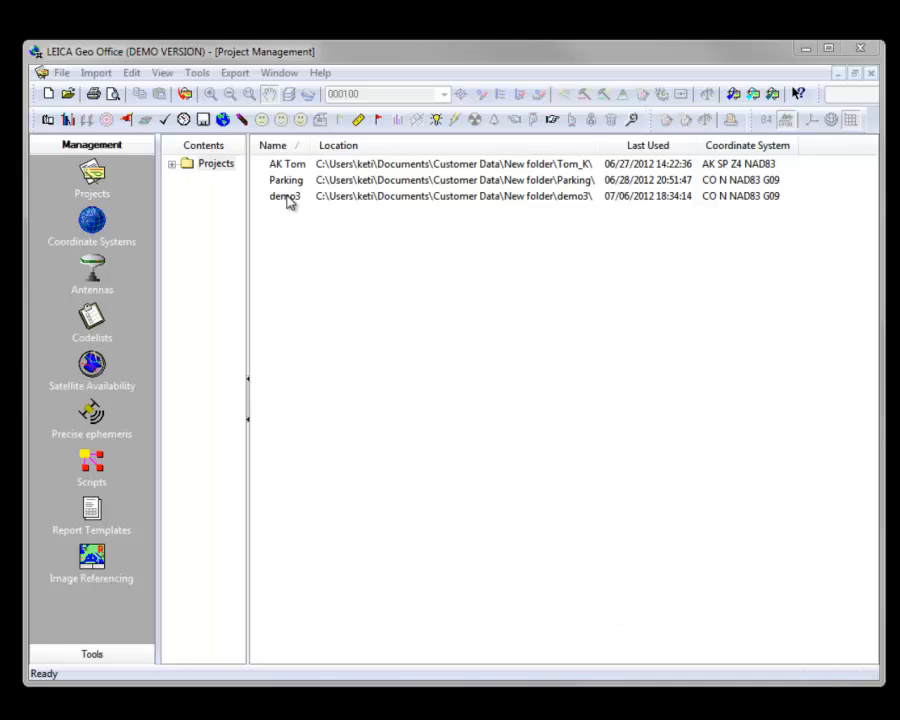
Open the demo3 project from Project Management to show its points and baseline network.
right_click(288, 202)
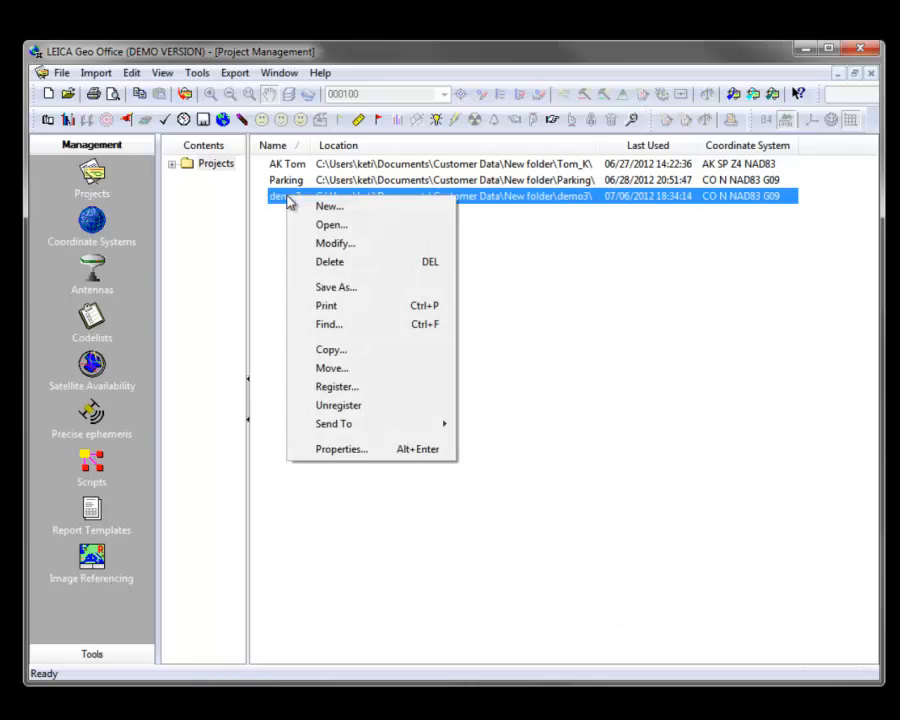
mouse_move(332, 348)
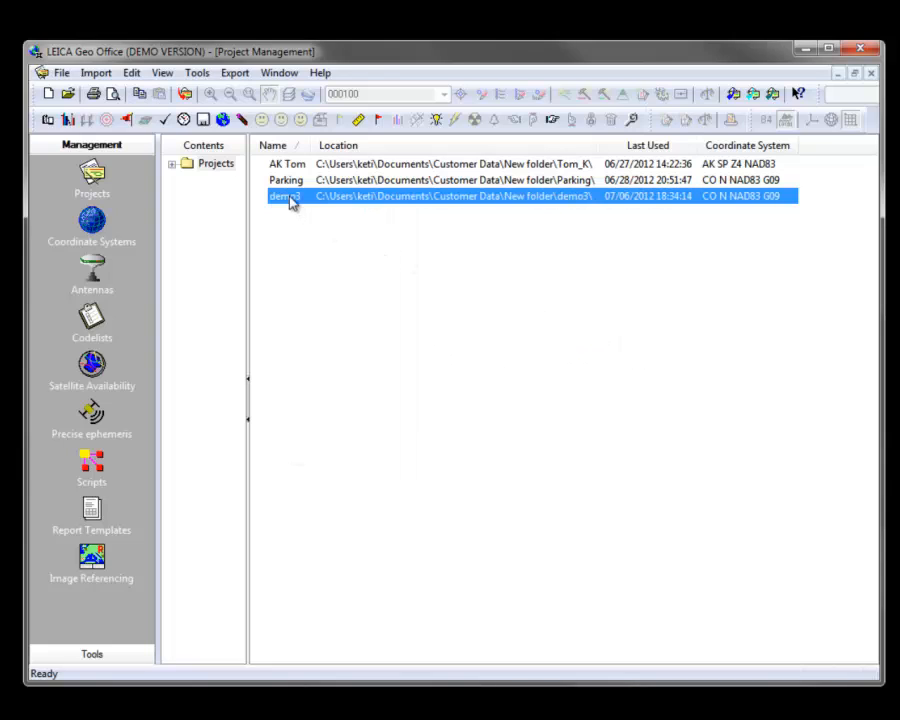
double_click(284, 196)
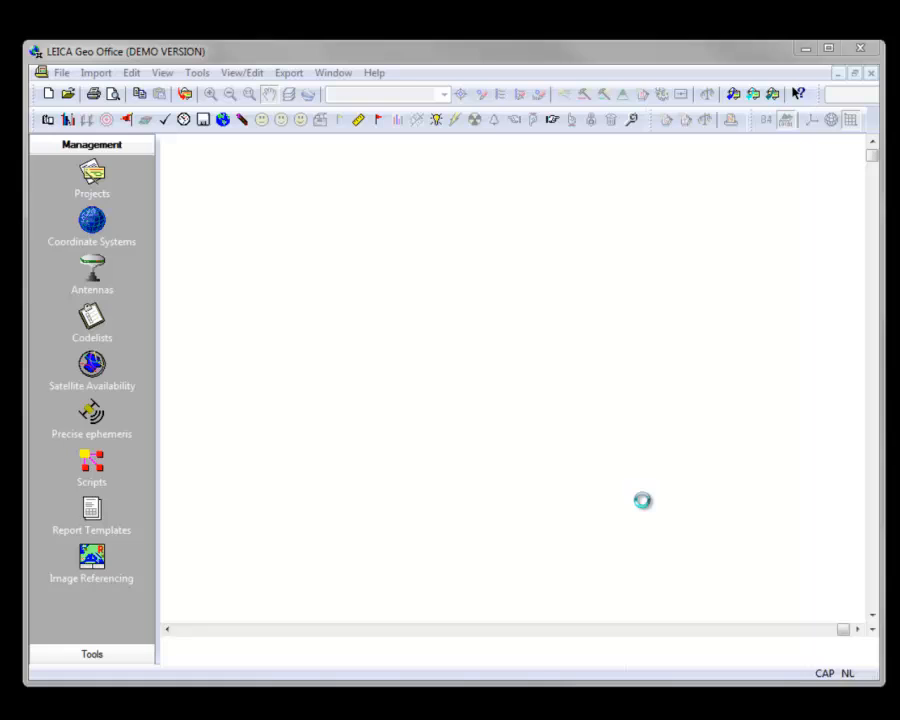
double_click(92, 180)
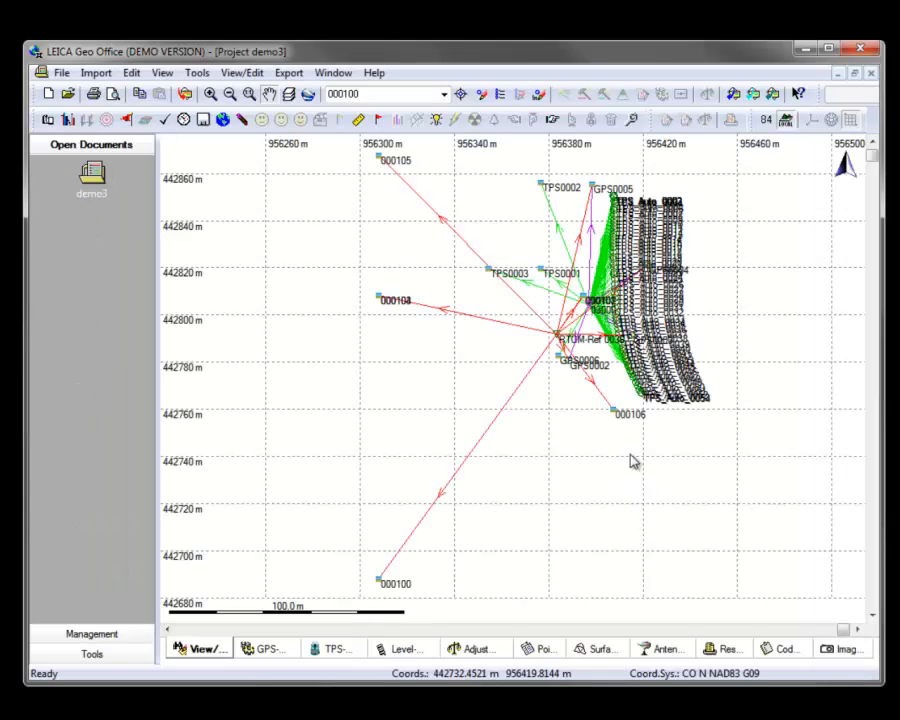
mouse_move(562, 408)
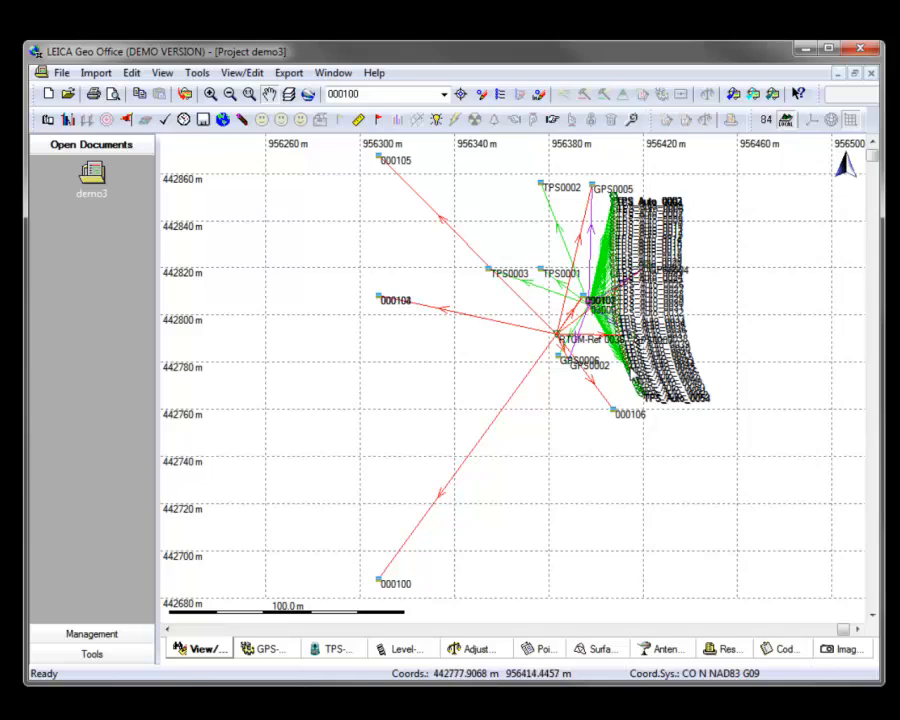
mouse_move(510, 292)
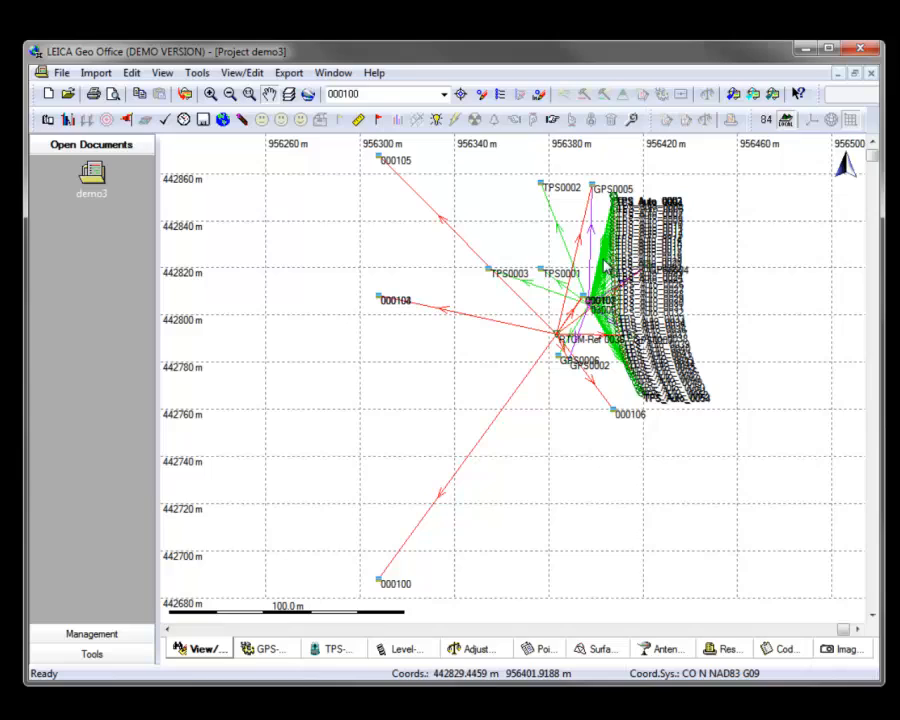
mouse_move(668, 418)
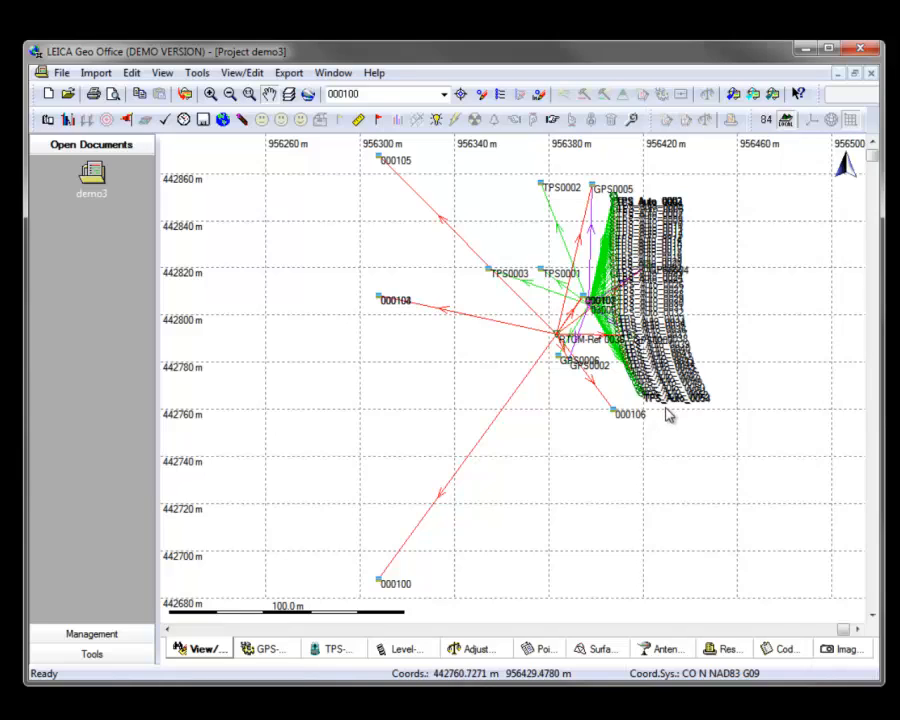
mouse_move(640, 460)
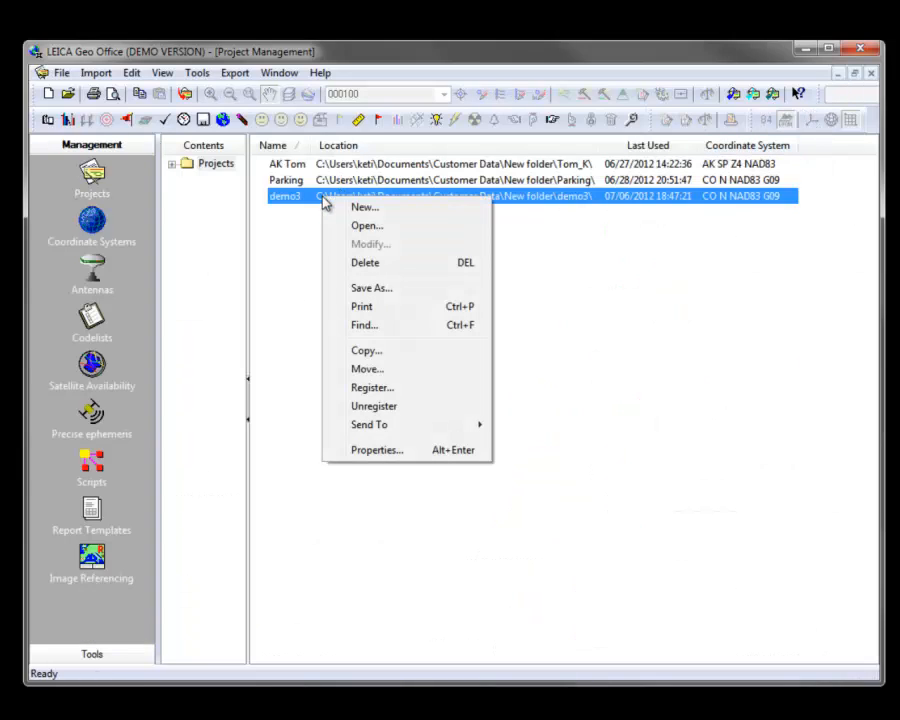
Copy demo3 into a new project named 'demo3 - copy' and confirm.
left_click(366, 350)
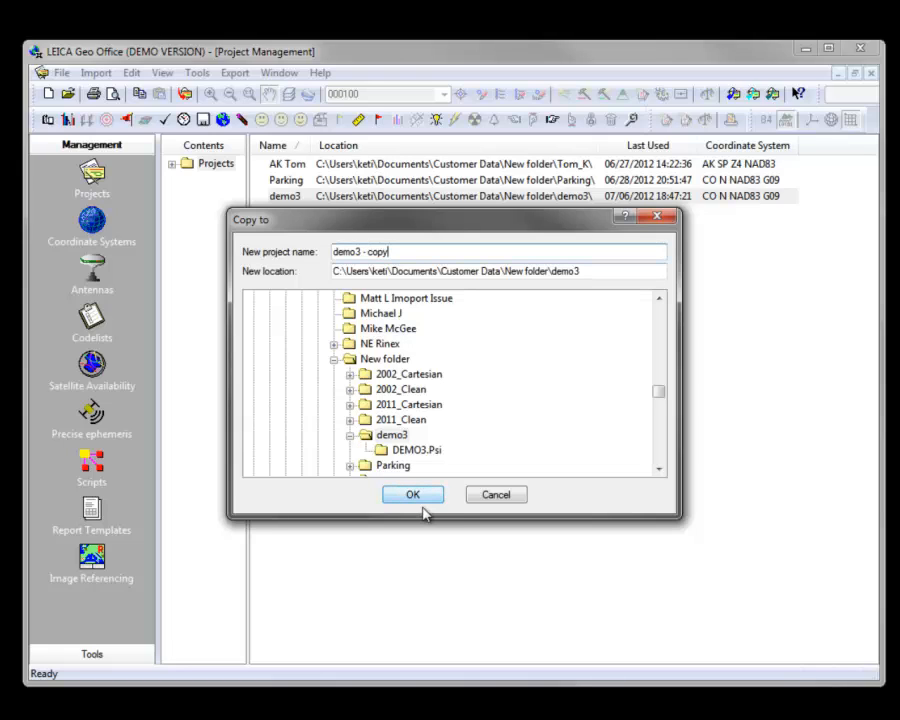
left_click(412, 494)
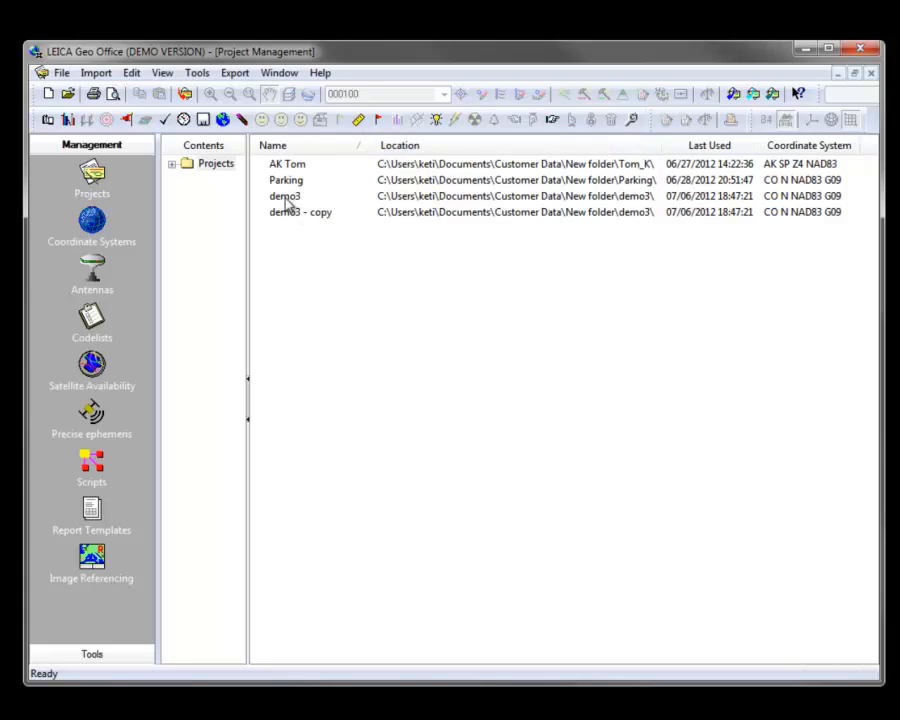
mouse_move(292, 218)
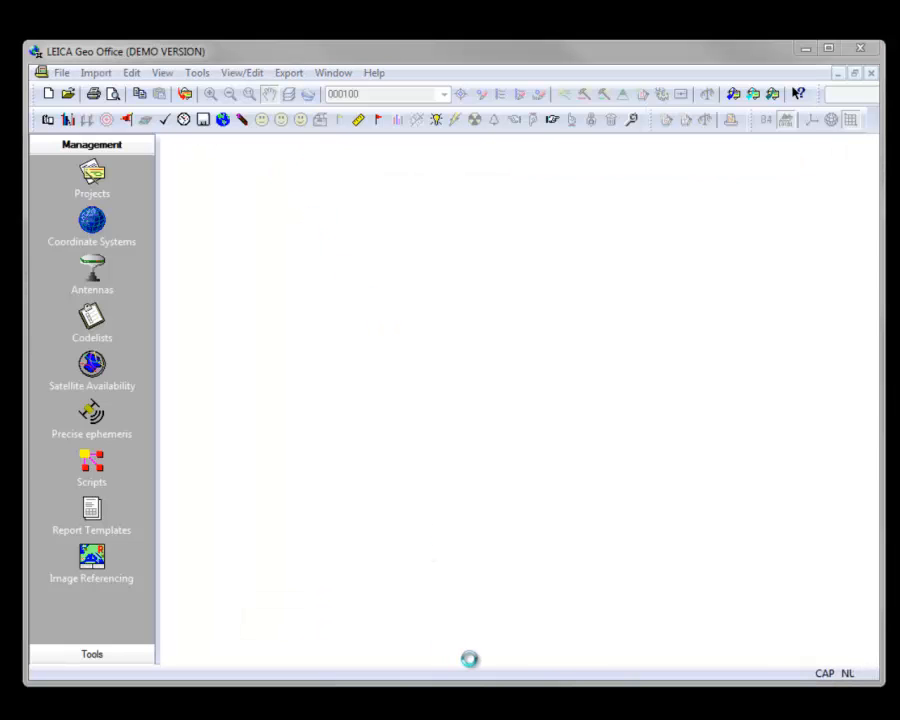
In demo3 - copy, delete the reference triplet of point RTCM Ref 0036 and confirm with Yes.
double_click(92, 180)
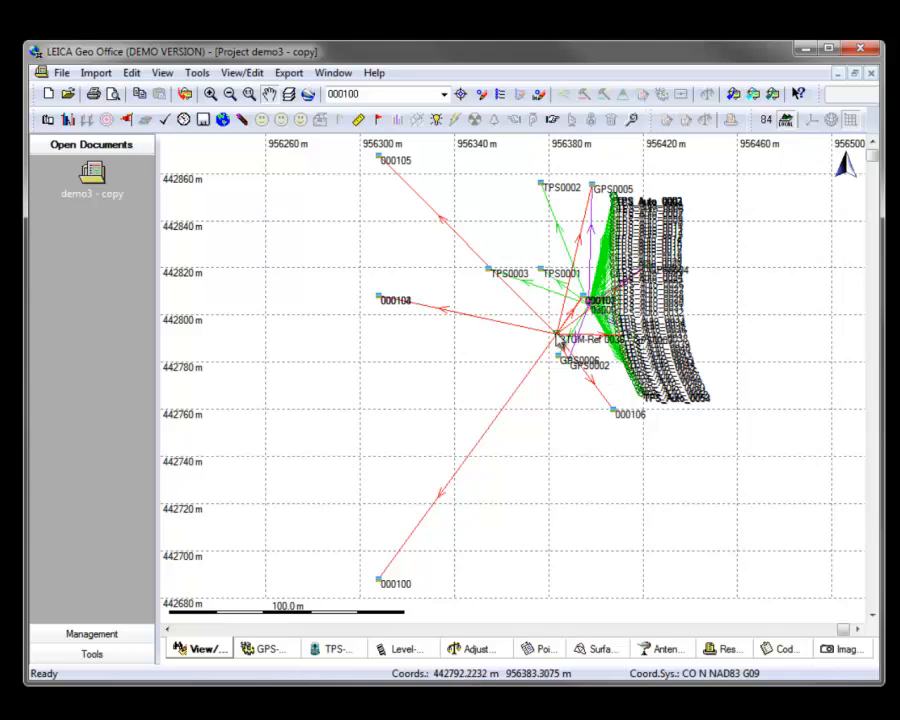
right_click(562, 340)
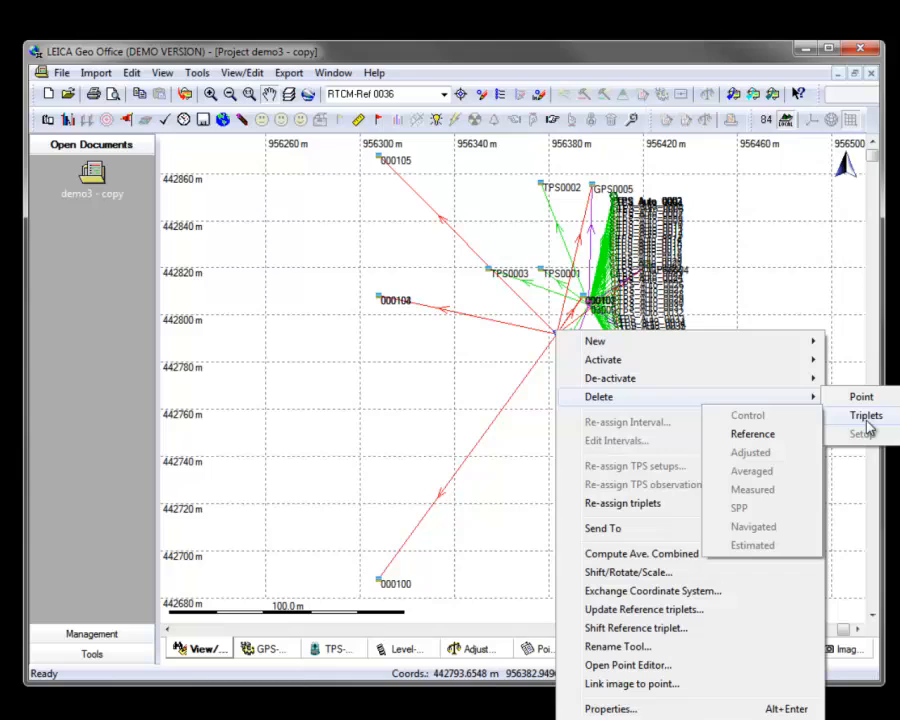
mouse_move(752, 432)
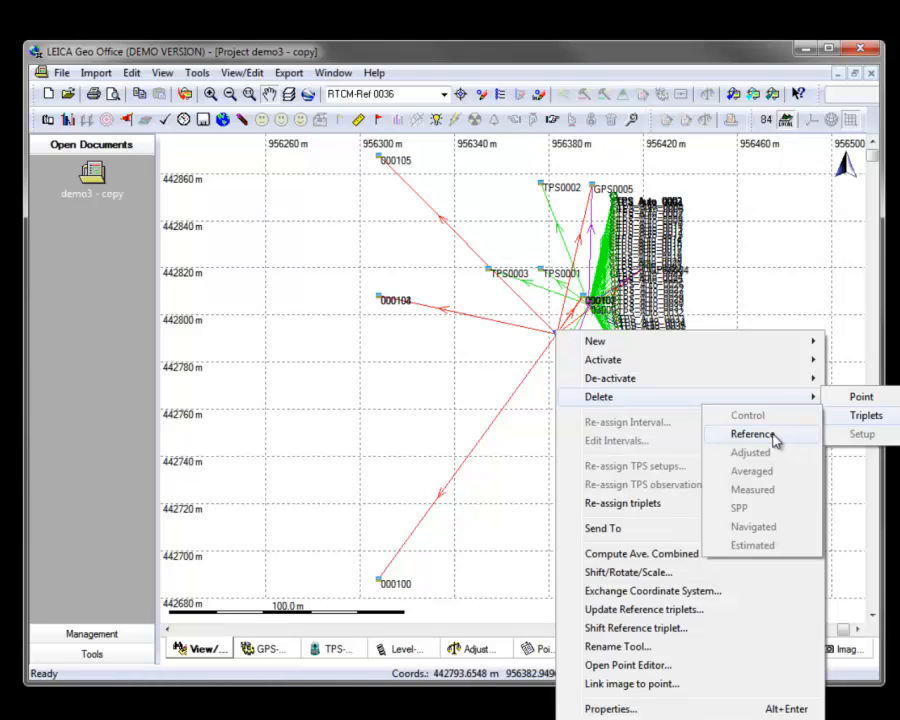
left_click(752, 432)
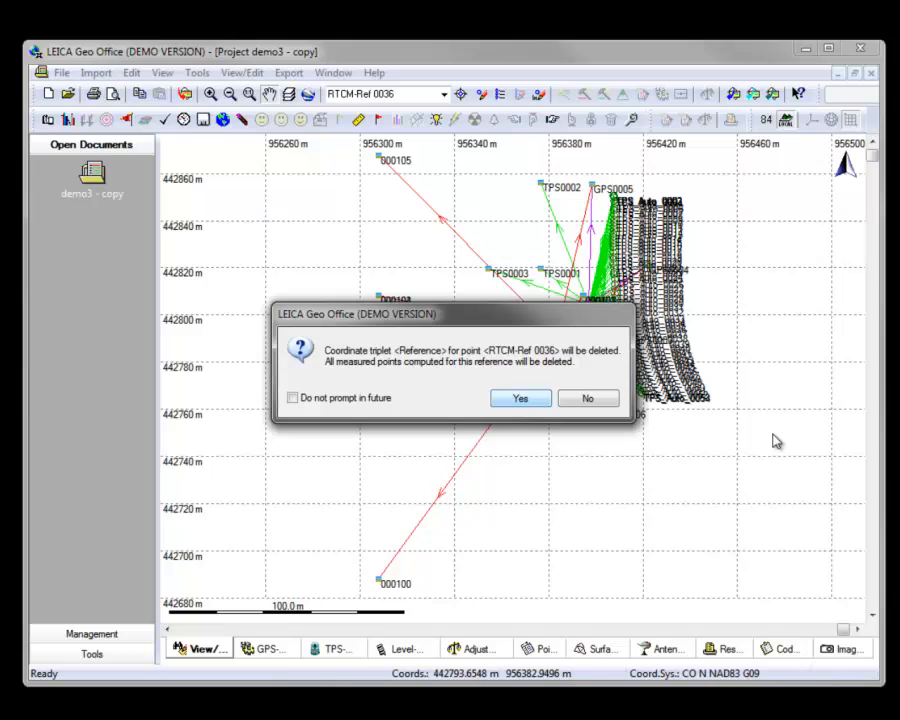
left_click(520, 398)
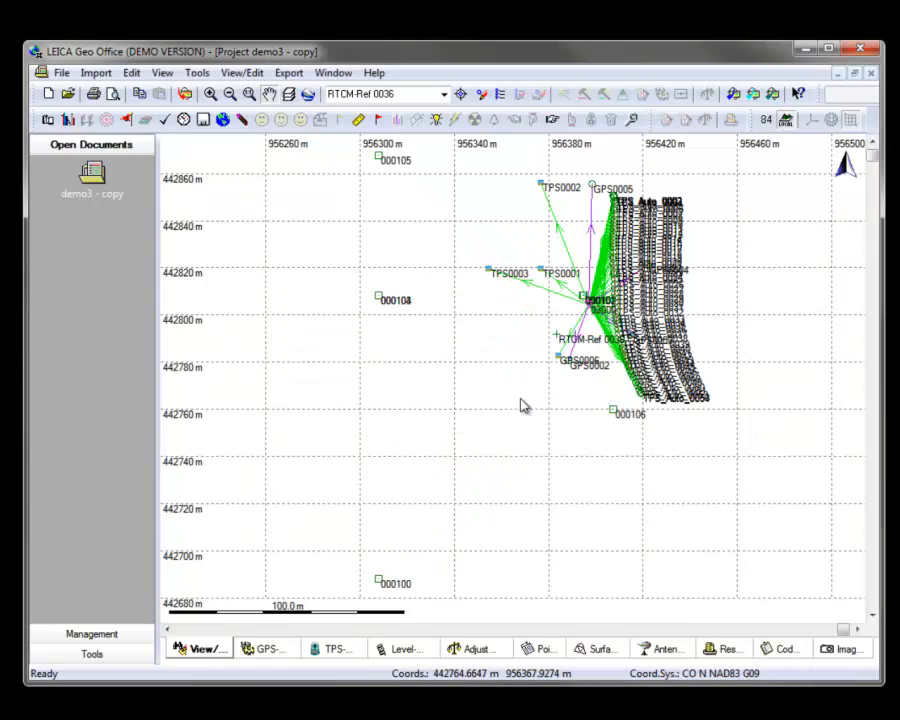
mouse_move(396, 600)
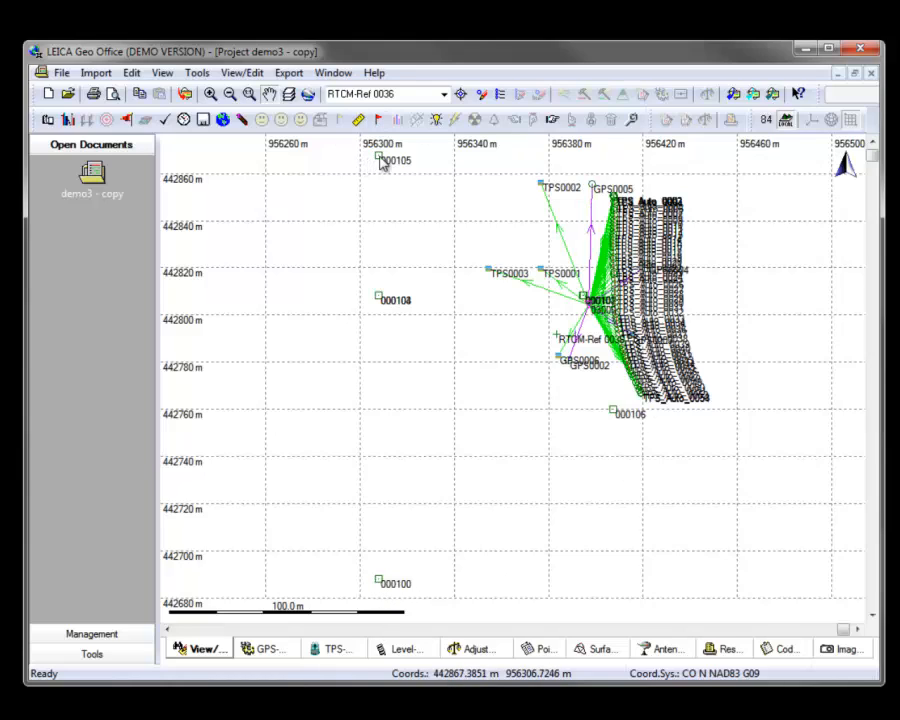
mouse_move(528, 302)
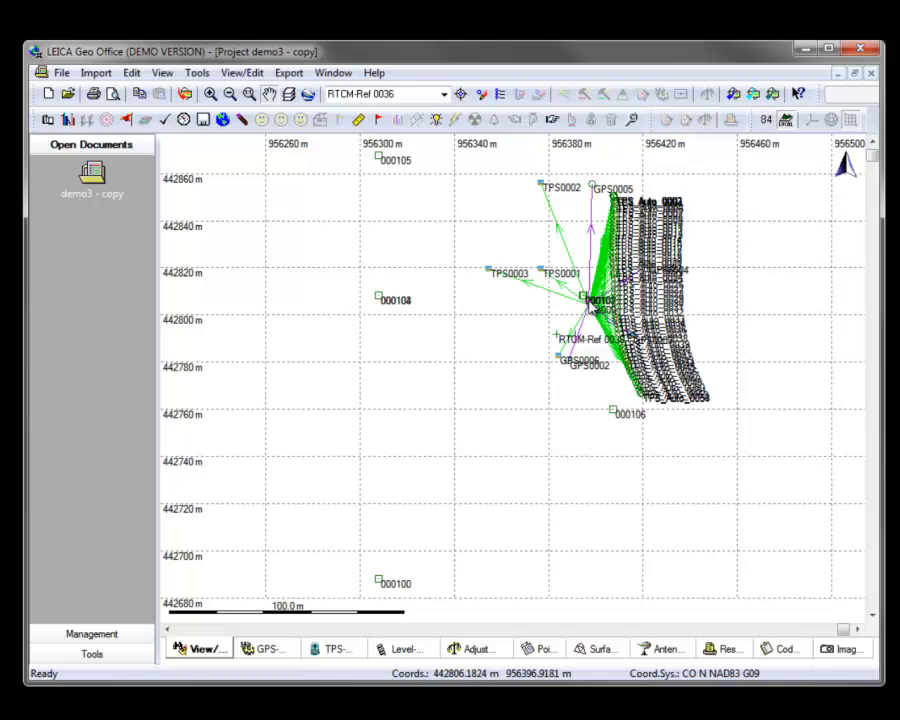
mouse_move(804, 212)
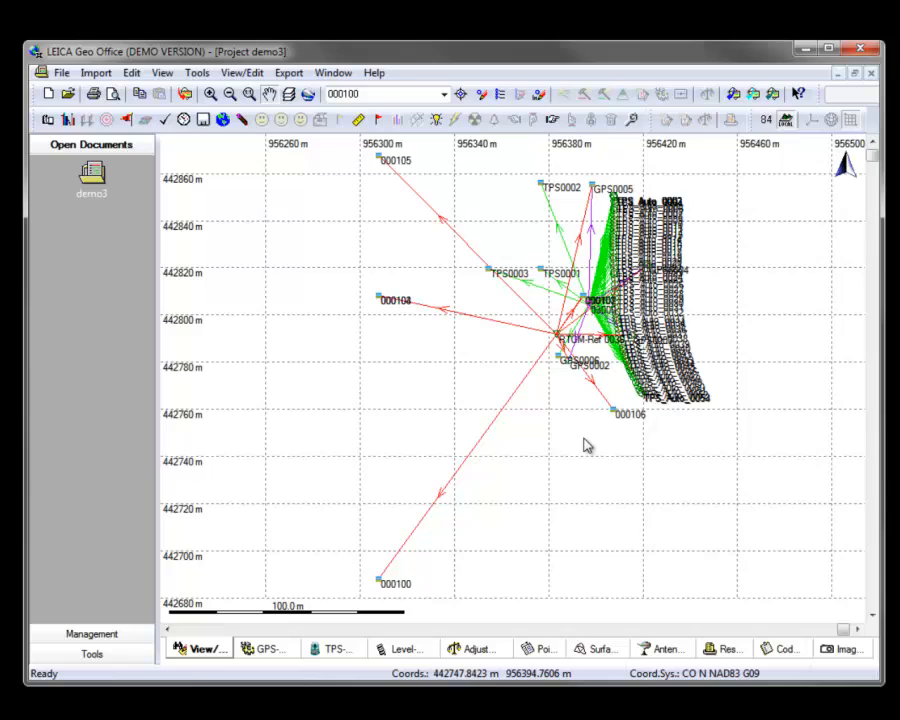
mouse_move(636, 564)
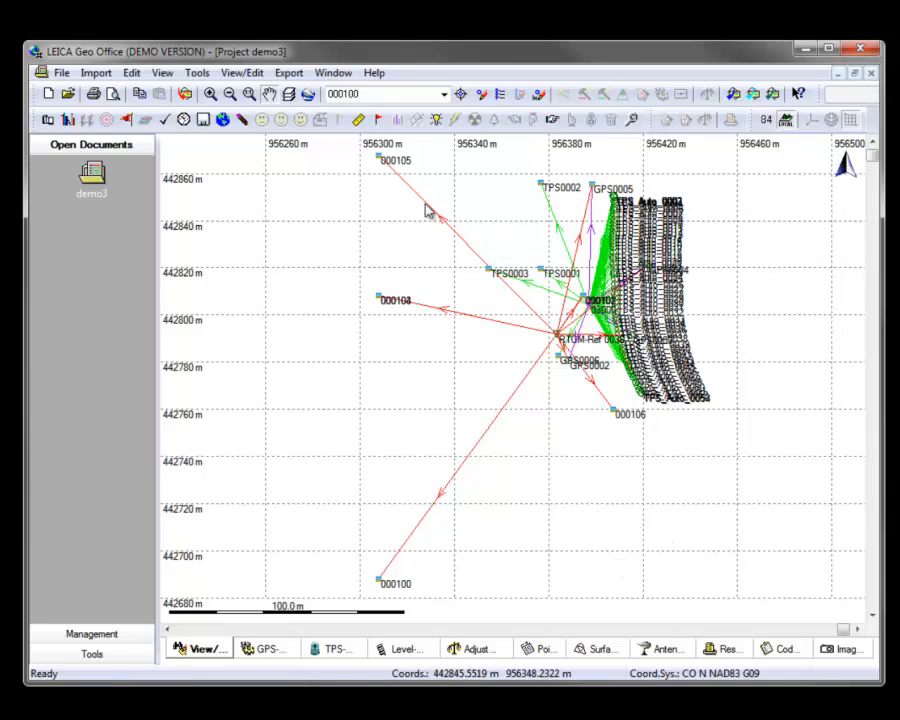
mouse_move(302, 246)
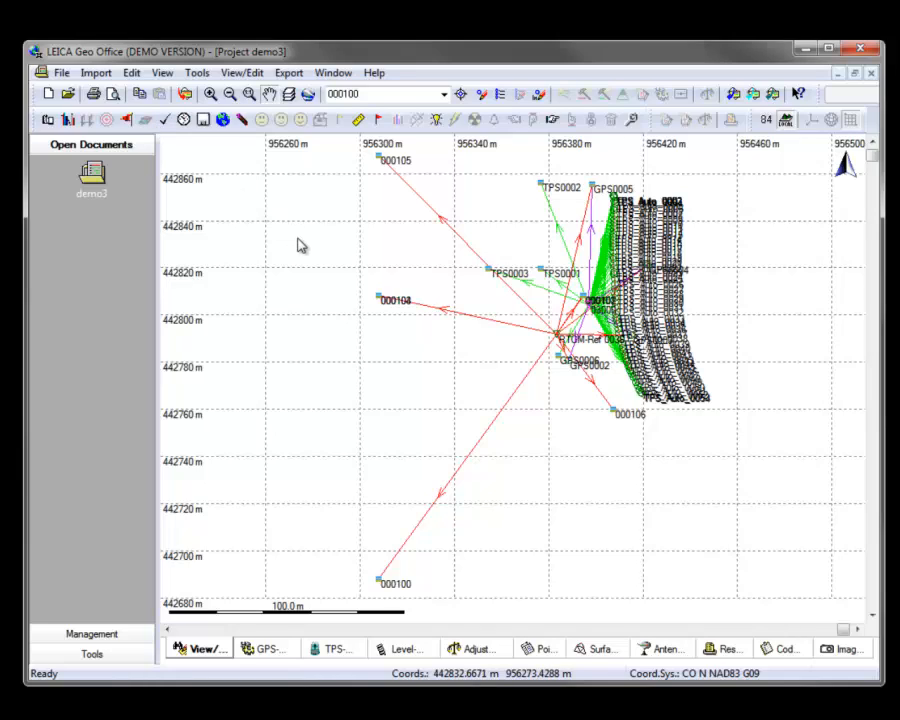
mouse_move(462, 232)
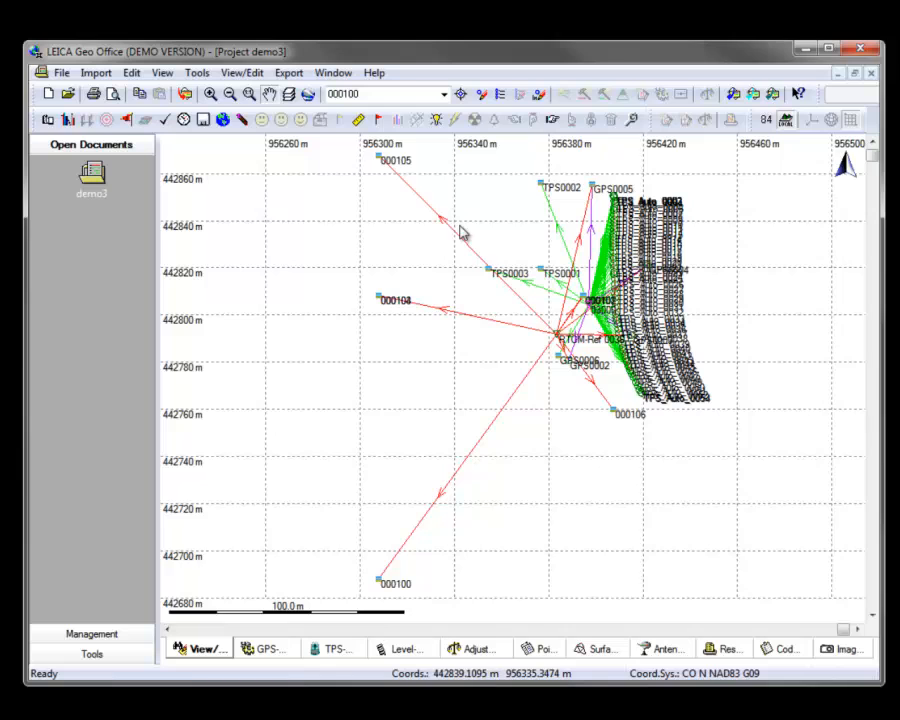